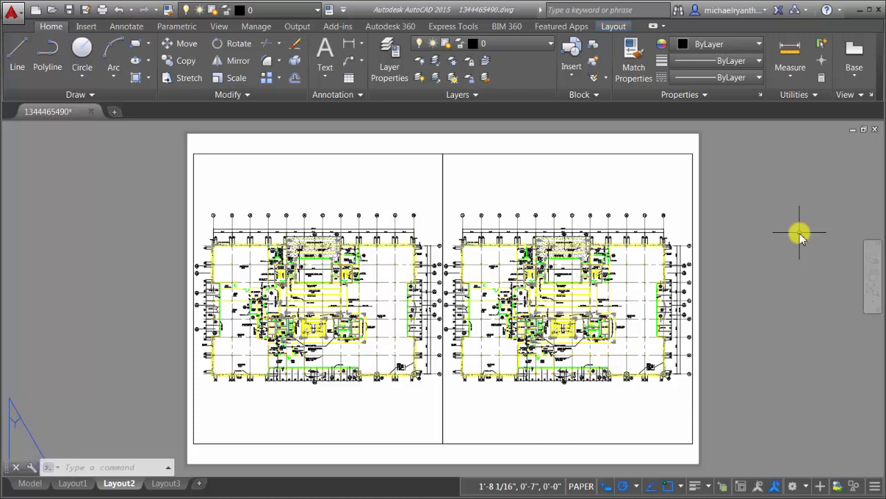
pyautogui.moveTo(359, 183)
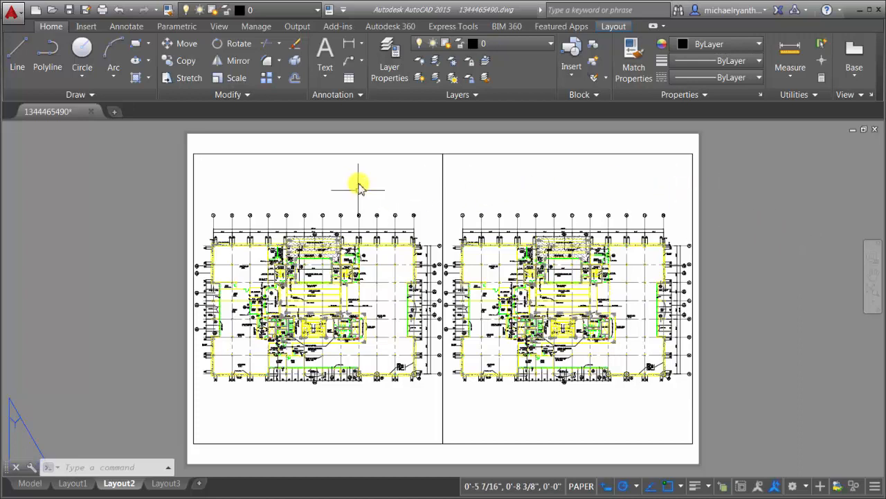
pyautogui.moveTo(353, 186)
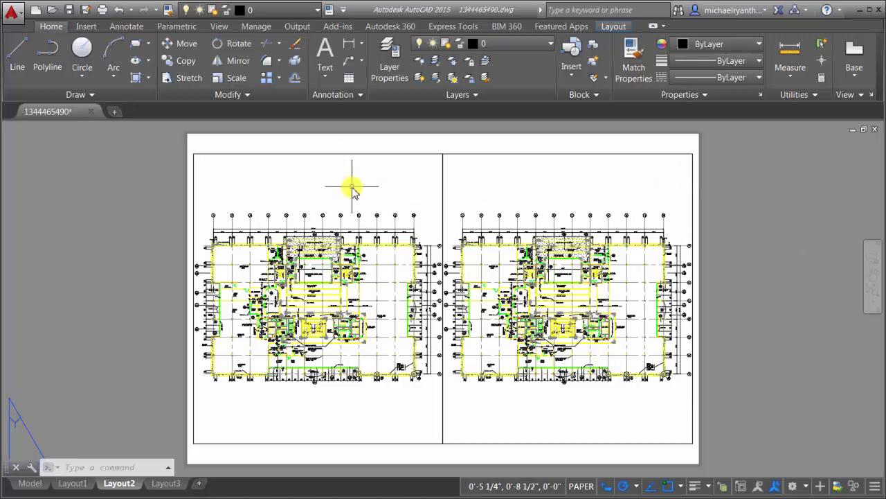
# Step: Double-click the left viewport on Layout2 to make it the active model-space viewport
pyautogui.doubleClick(325, 187)
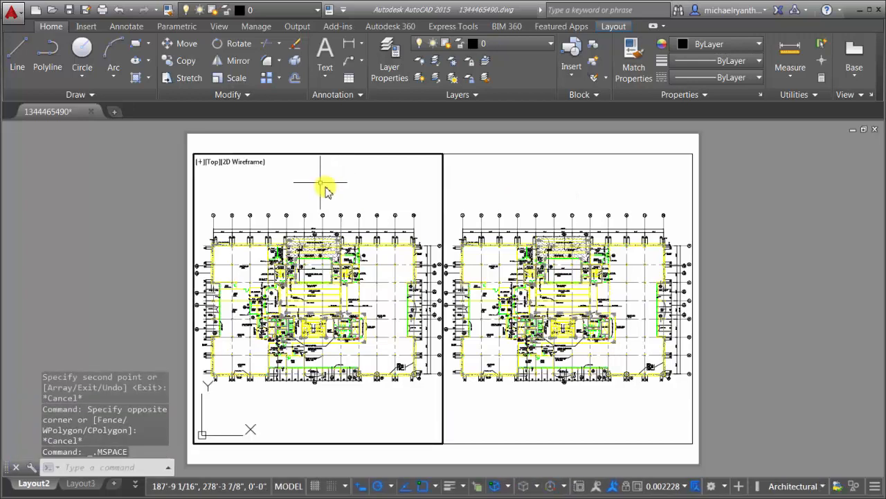
pyautogui.moveTo(363, 270)
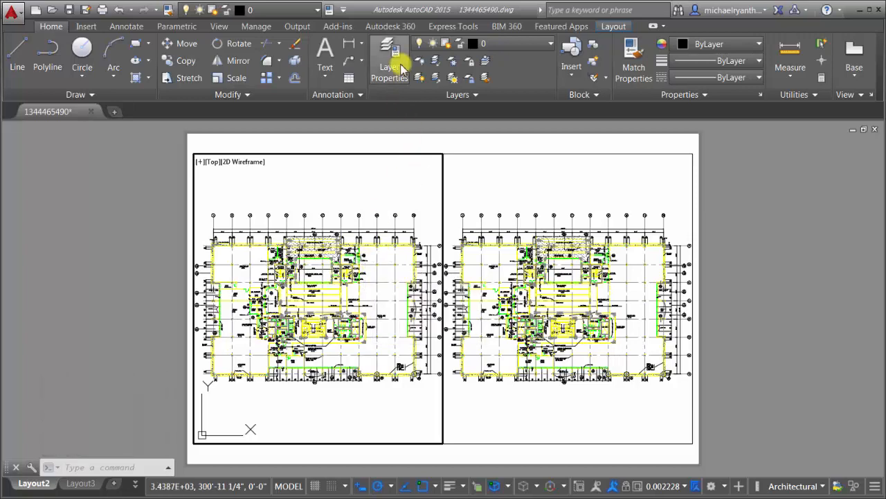
# Step: Open Layer Properties and toggle the Freeze setting on two annotation layers
pyautogui.click(389, 61)
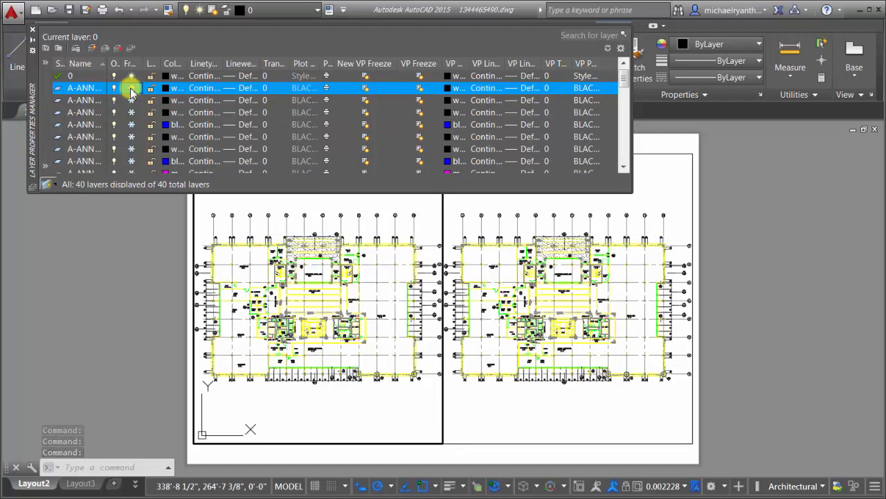
pyautogui.click(131, 87)
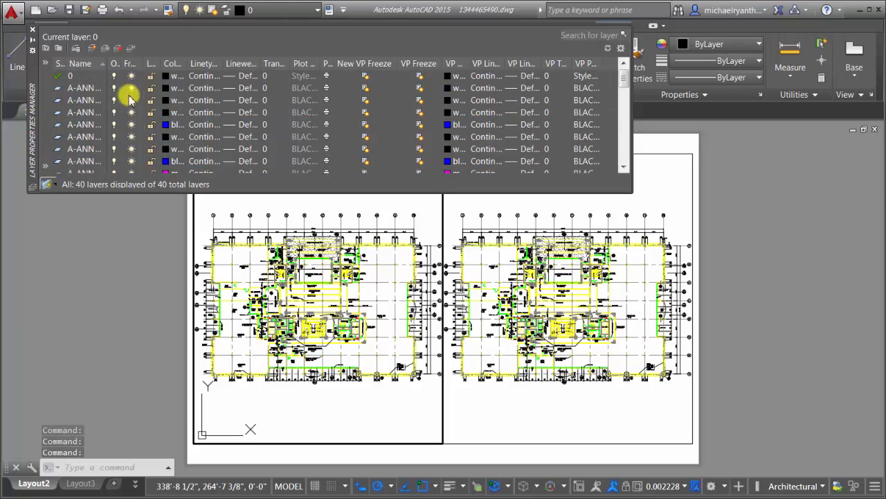
pyautogui.click(83, 87)
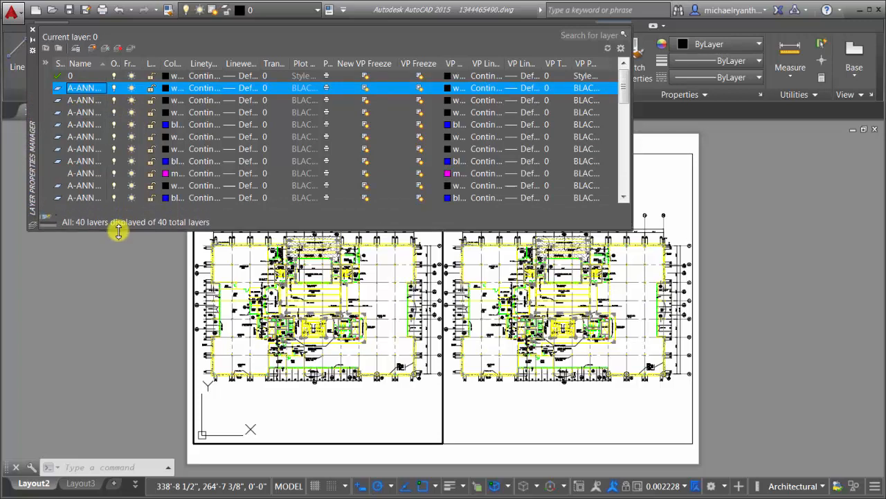
# Step: Select a range of layers, including A-DOOR and A-COLS, for viewport freezing
pyautogui.click(87, 197)
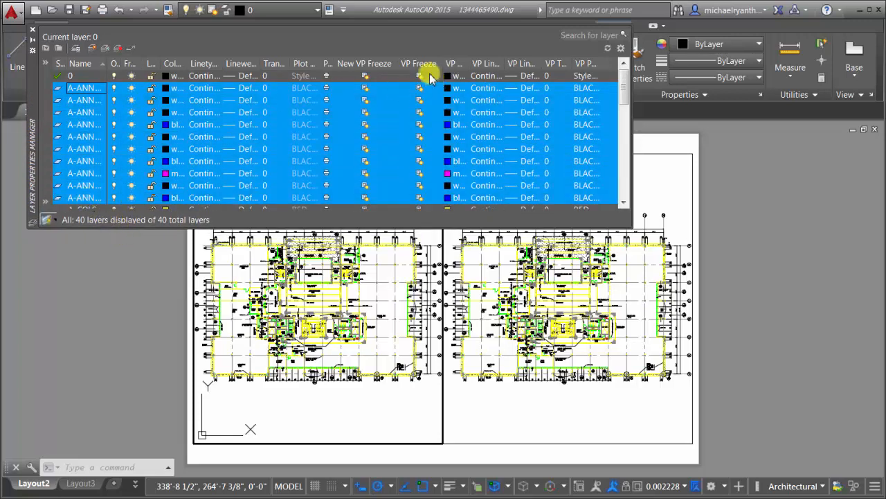
pyautogui.moveTo(418, 69)
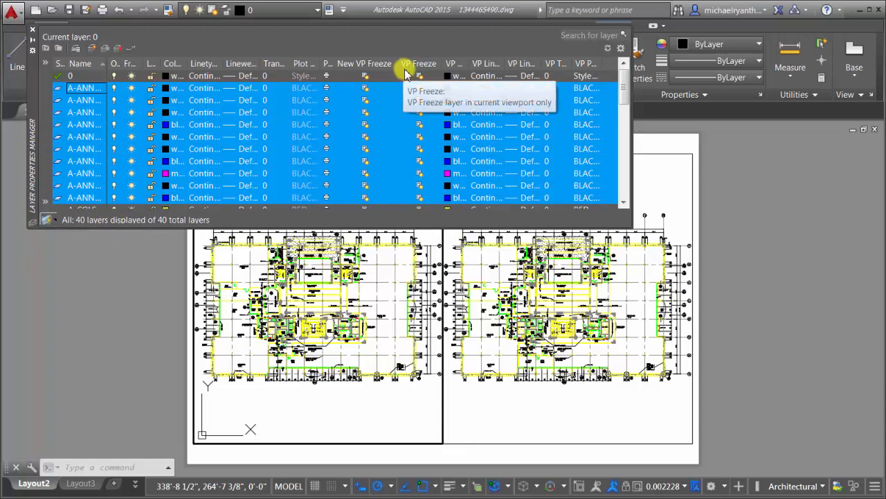
pyautogui.moveTo(419, 94)
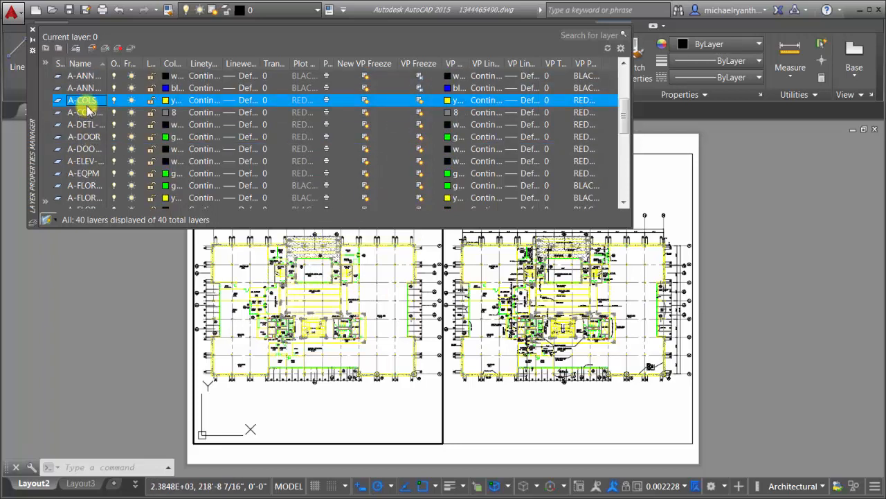
pyautogui.click(83, 124)
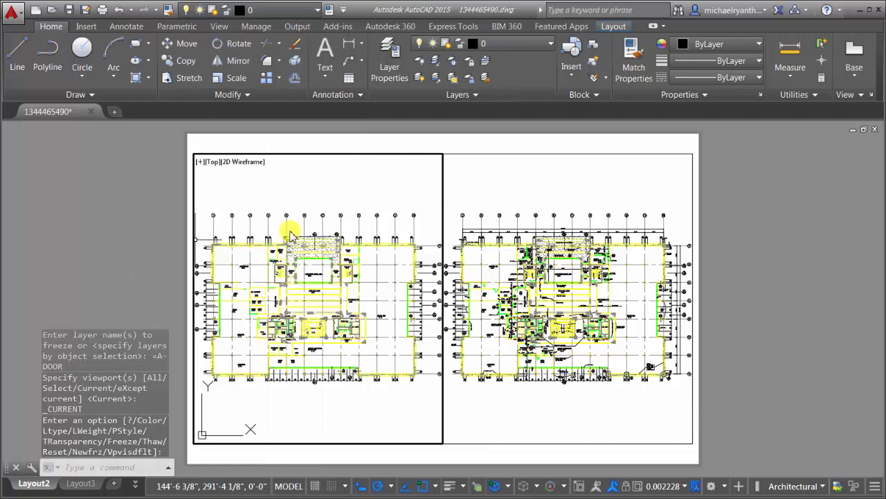
pyautogui.moveTo(354, 199)
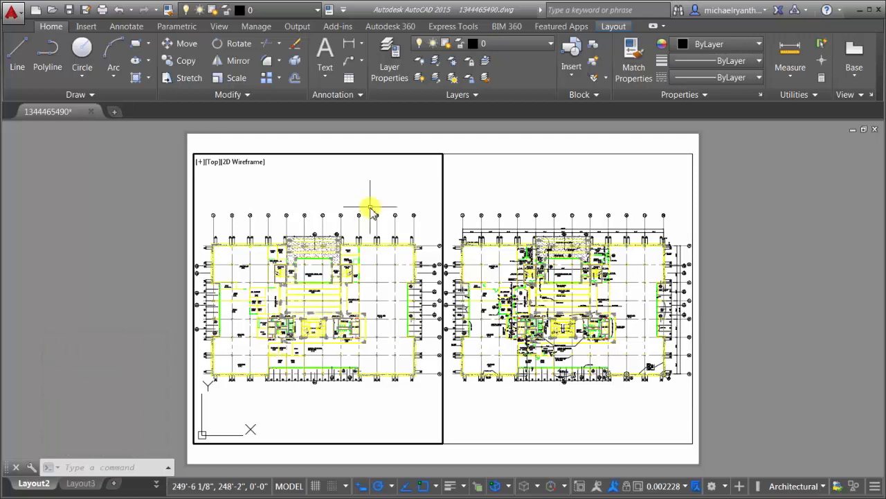
pyautogui.moveTo(420, 61)
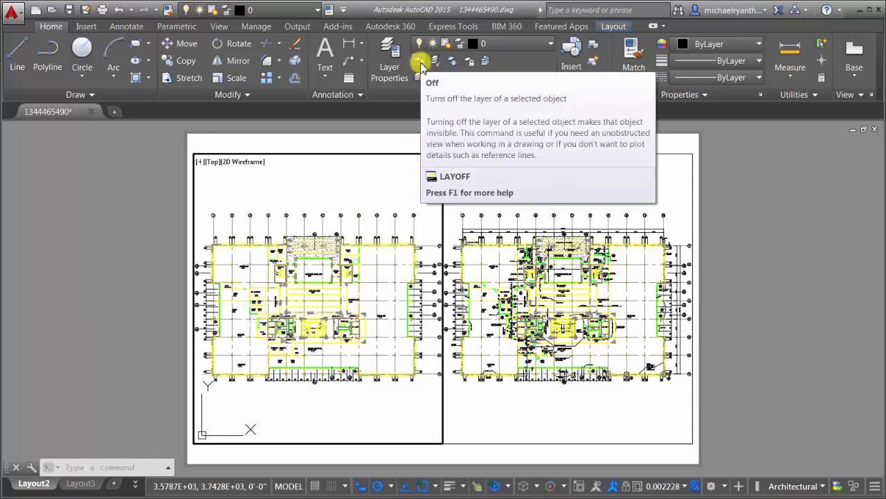
pyautogui.moveTo(450, 61)
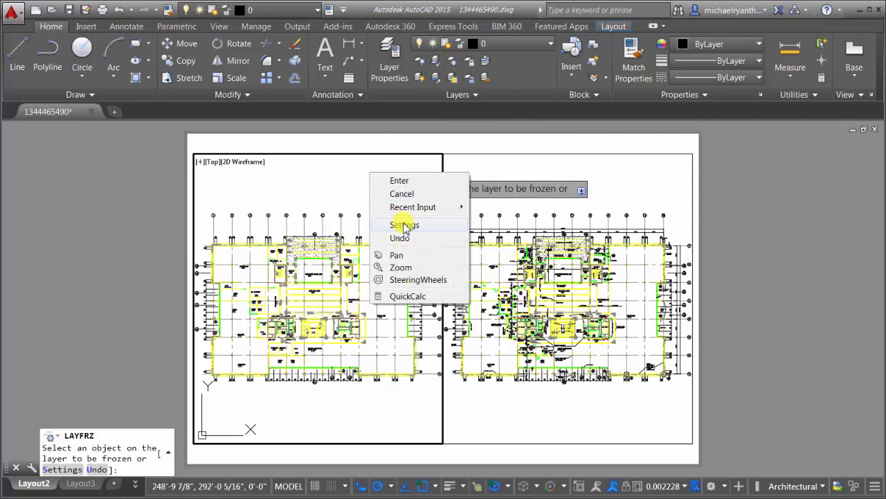
# Step: Set the LAYOFF Viewports setting to Vpfreeze
pyautogui.click(404, 224)
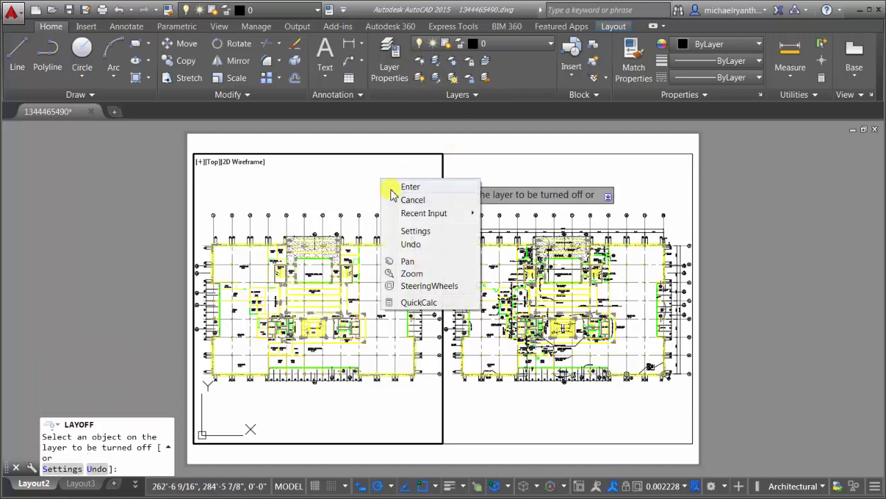
pyautogui.click(416, 231)
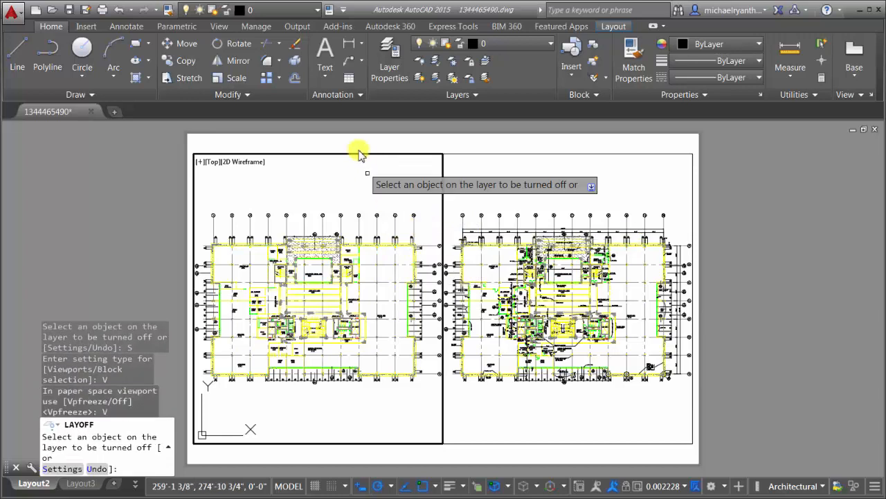
pyautogui.moveTo(353, 199)
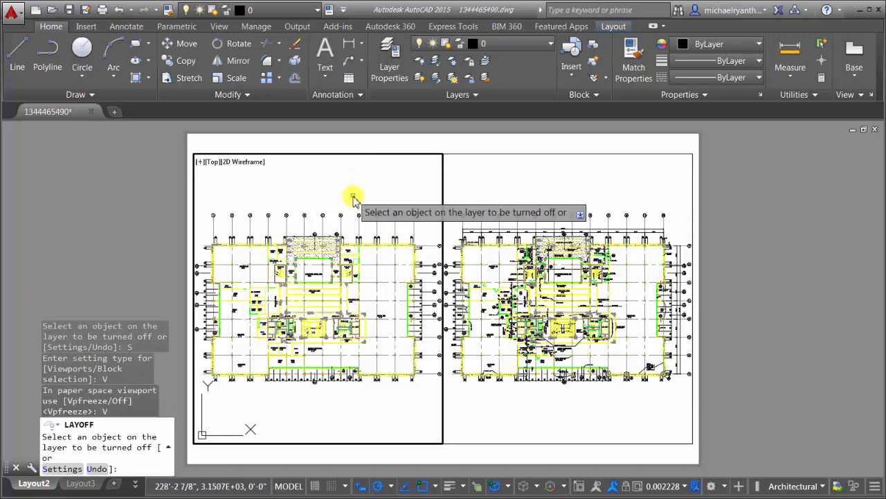
pyautogui.moveTo(419, 61)
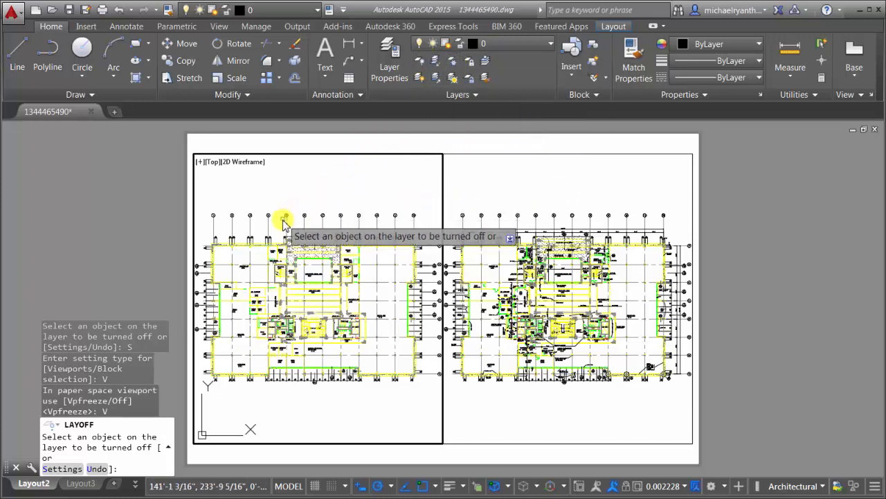
pyautogui.moveTo(287, 225)
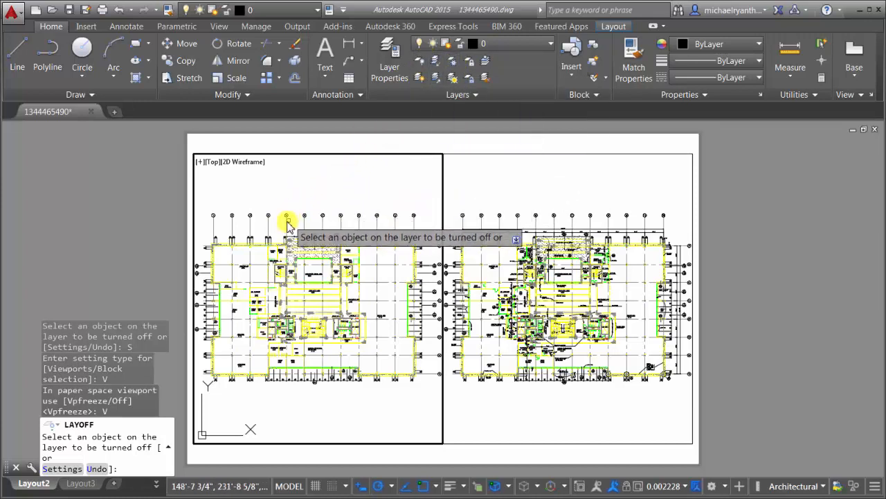
# Step: Pick a section bubble to freeze A-SECT-IDEN in the left viewport, then reopen Layer Properties
pyautogui.click(288, 217)
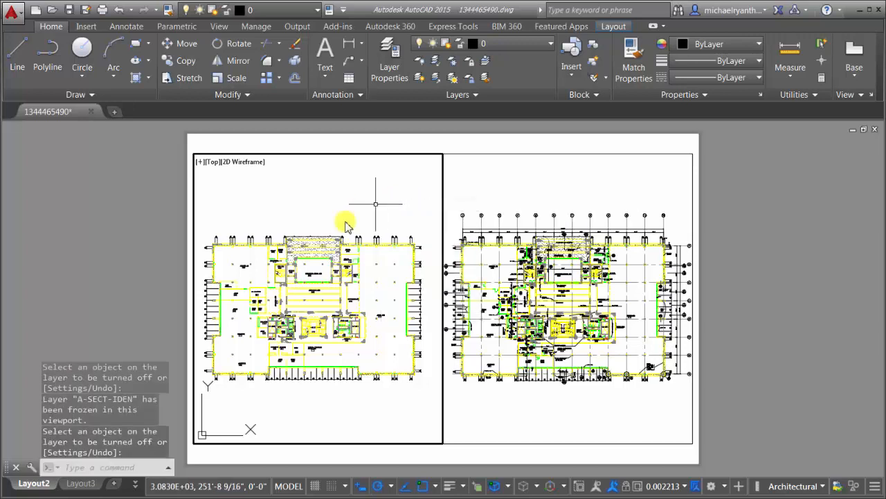
pyautogui.moveTo(370, 177)
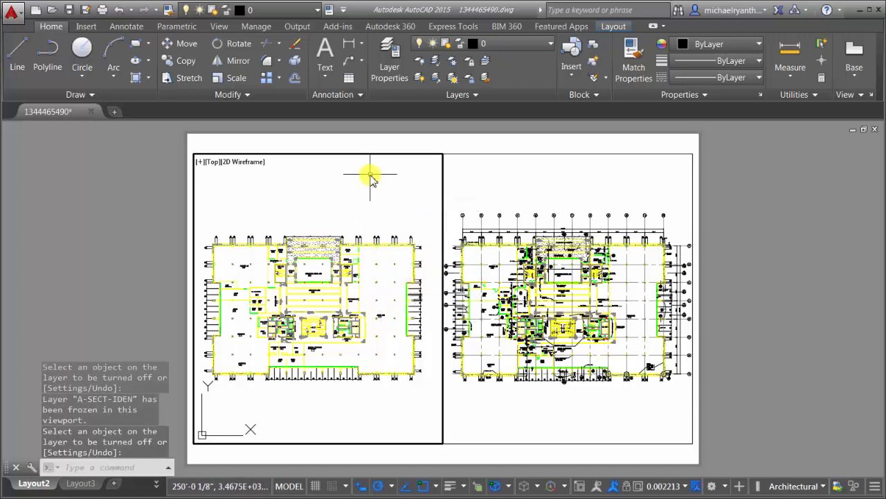
pyautogui.moveTo(363, 182)
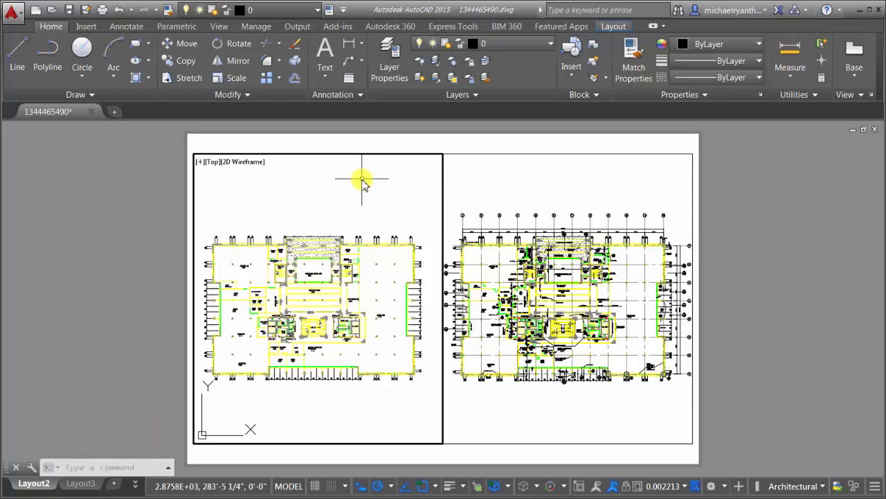
pyautogui.click(389, 59)
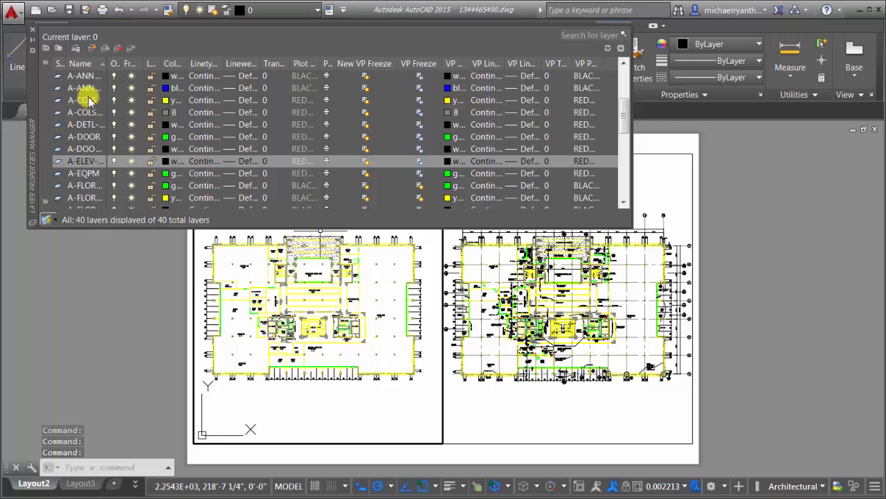
# Step: Close the Layer Properties Manager and switch to the Layout3 sheet
pyautogui.click(83, 88)
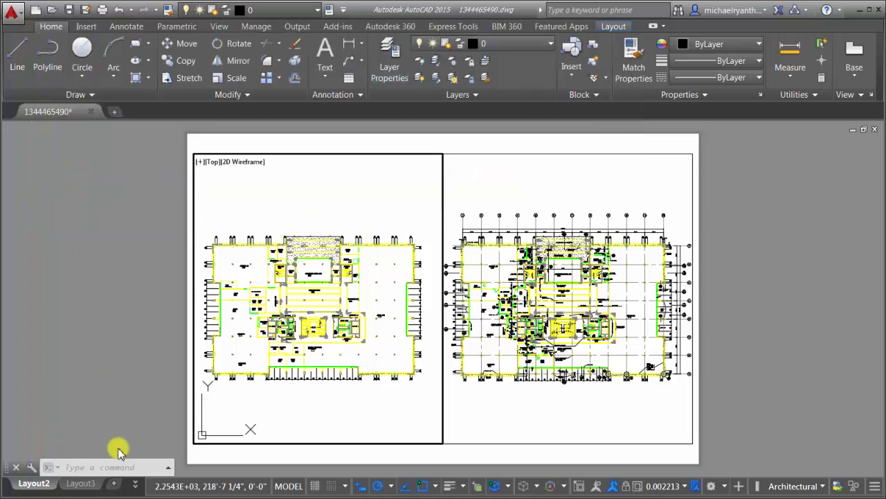
pyautogui.click(79, 483)
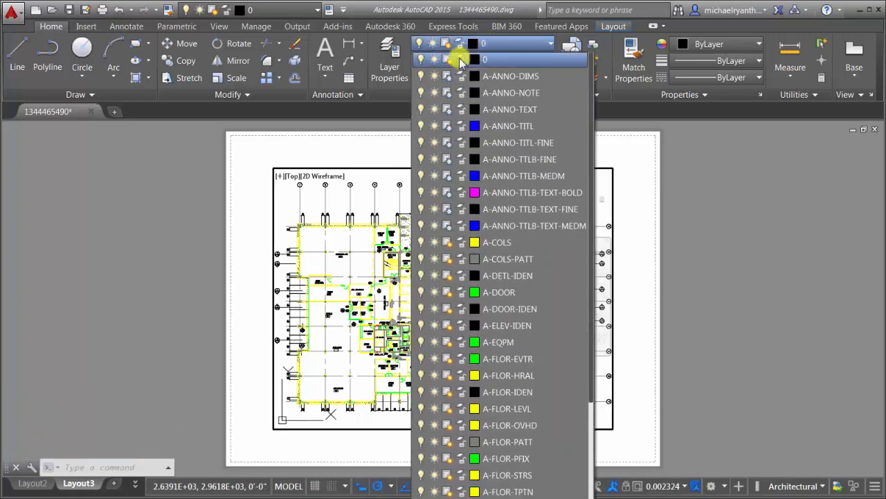
pyautogui.moveTo(449, 209)
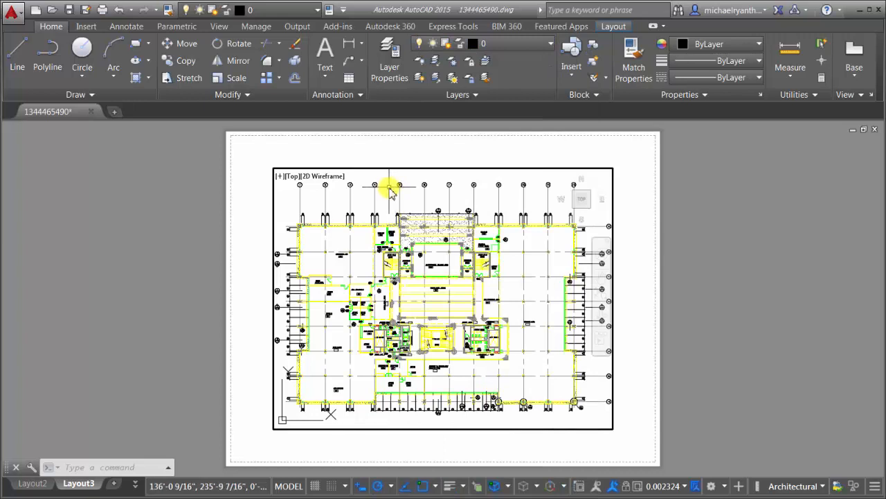
# Step: Isolate layer A-EQPM to Layout3's viewport with LAYVPI, then return to Layout2
pyautogui.click(78, 483)
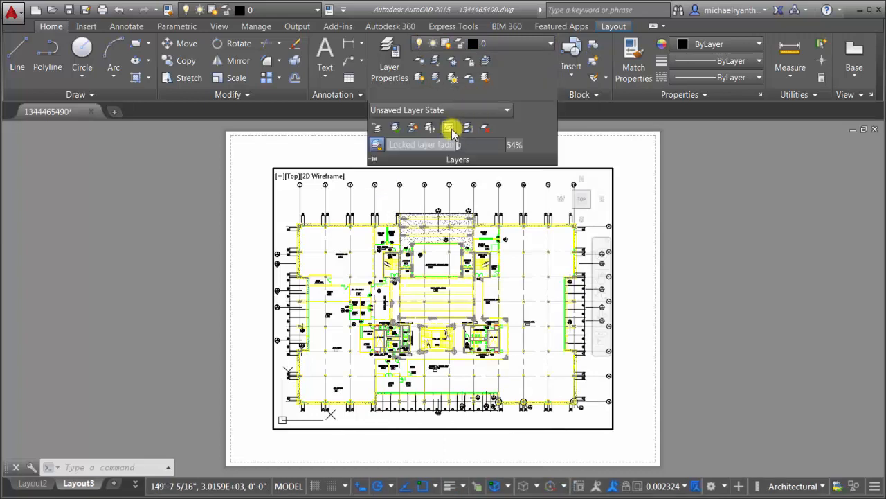
pyautogui.moveTo(453, 127)
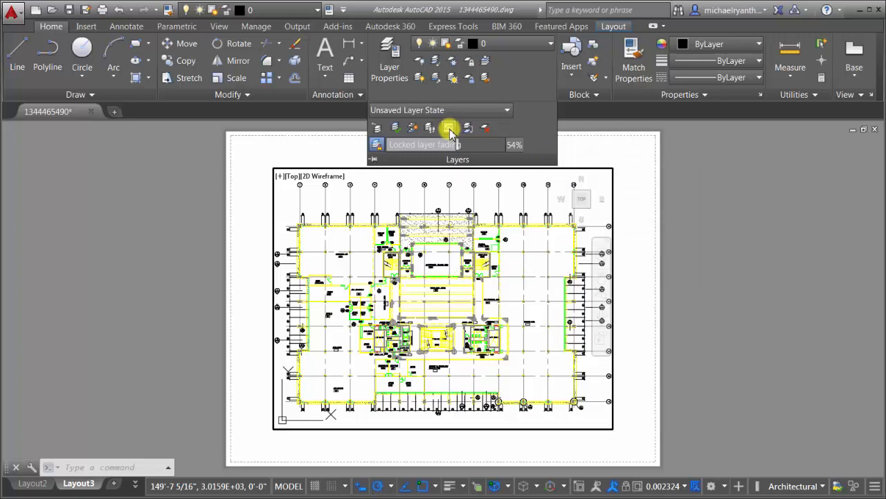
pyautogui.click(451, 128)
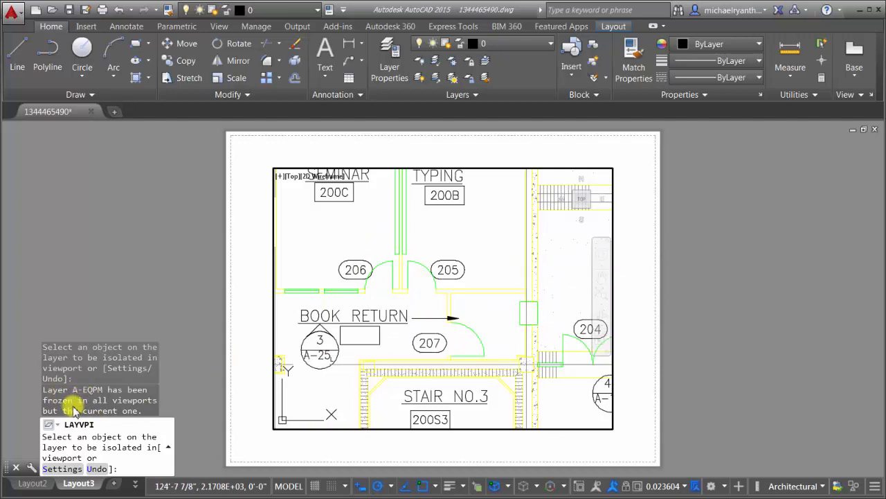
pyautogui.rightClick(374, 239)
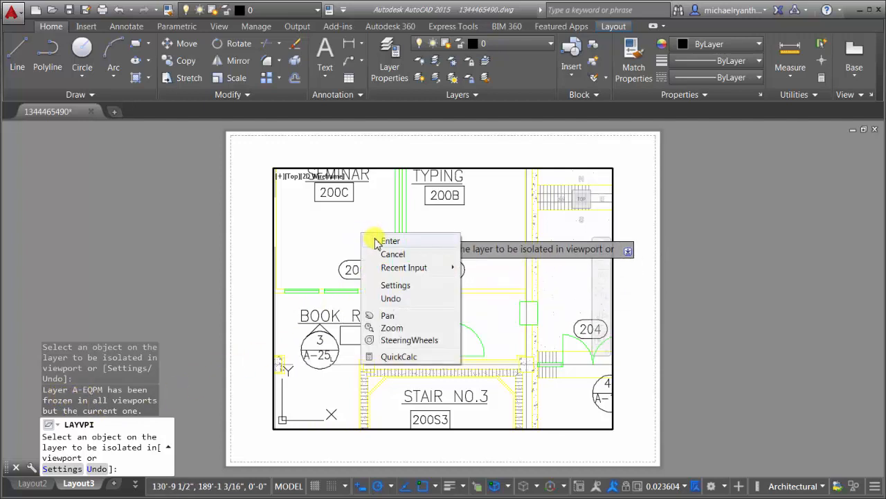
pyautogui.click(33, 482)
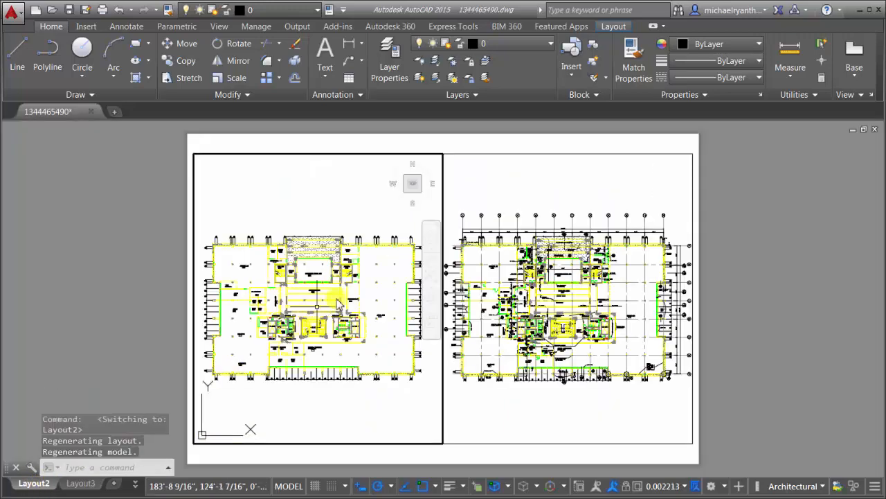